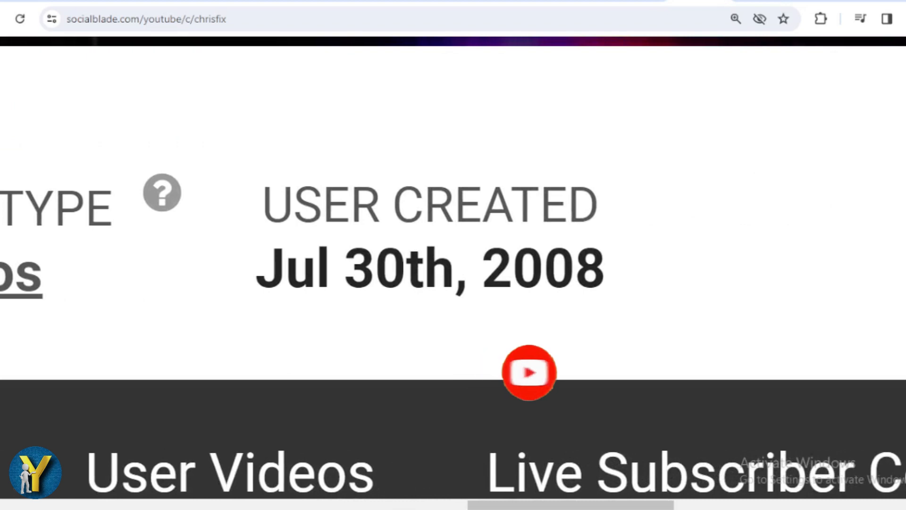
pyautogui.scroll(-3)
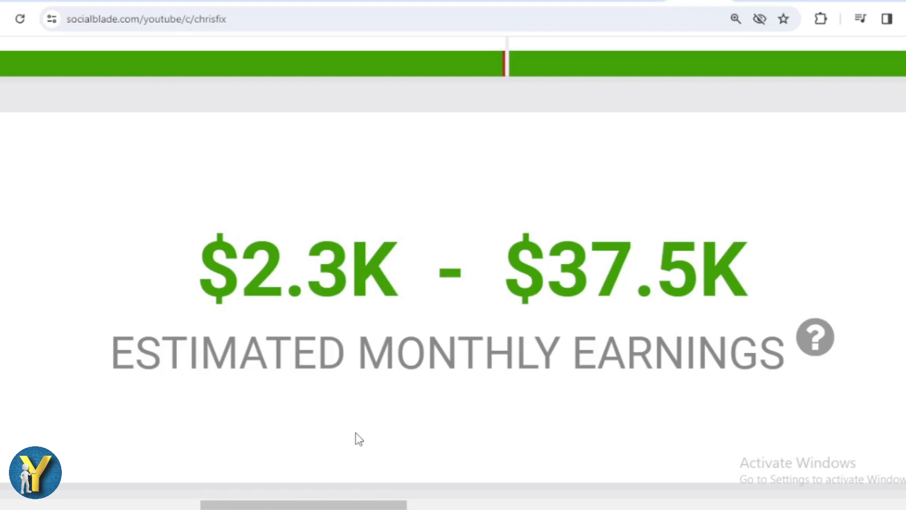
pyautogui.scroll(-3)
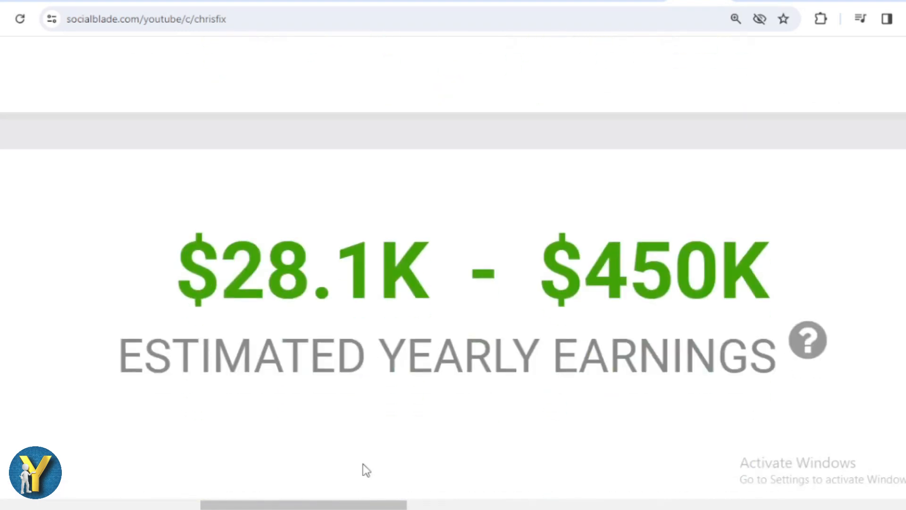